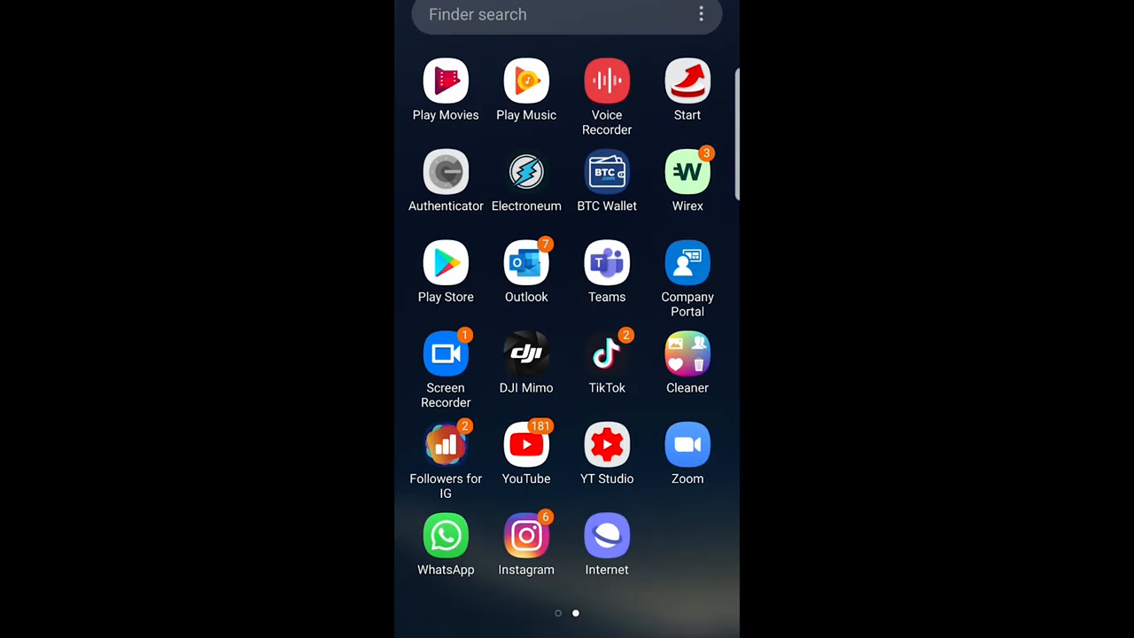
Launch Instagram on the technology_techwolf profile and bring up its side menu.
left_click(526, 535)
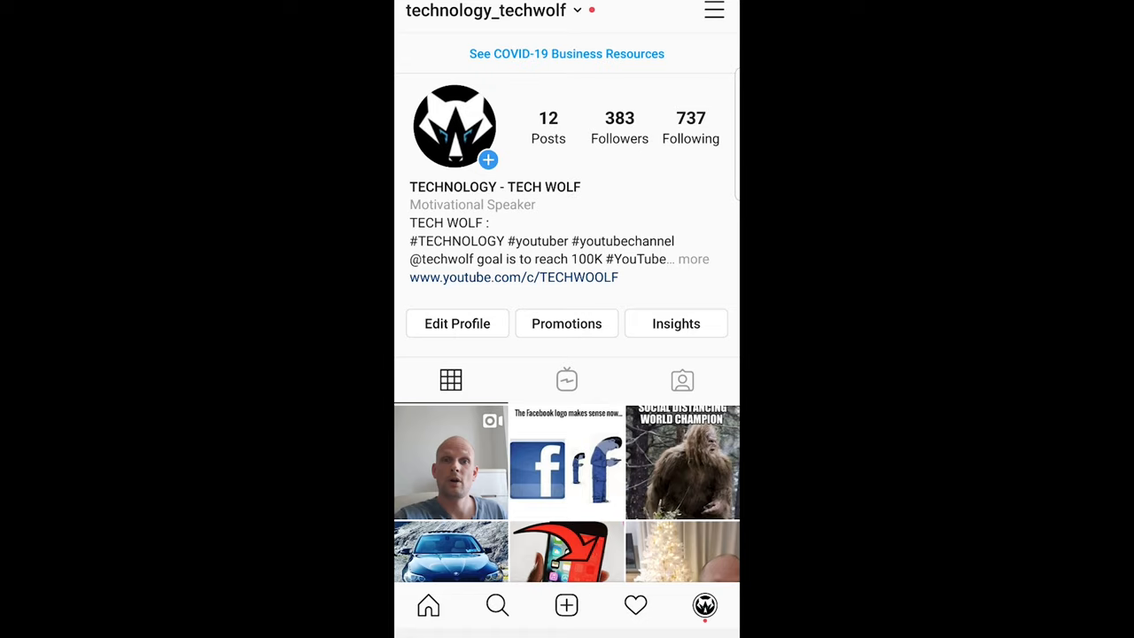
left_click(714, 11)
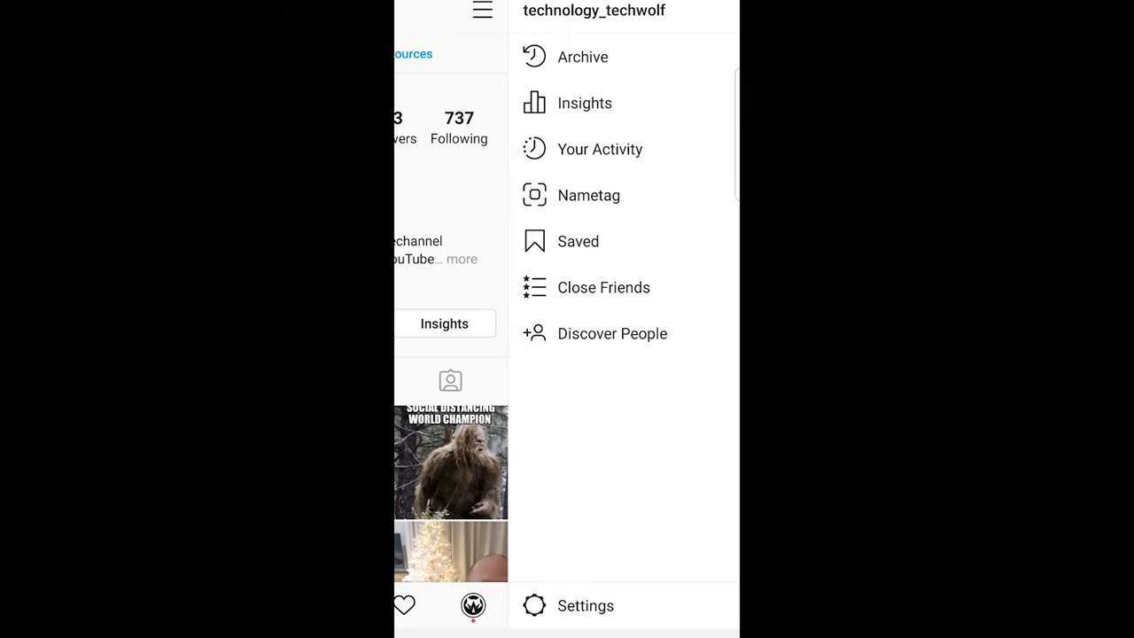
Go to the Settings page from the side menu.
left_click(585, 606)
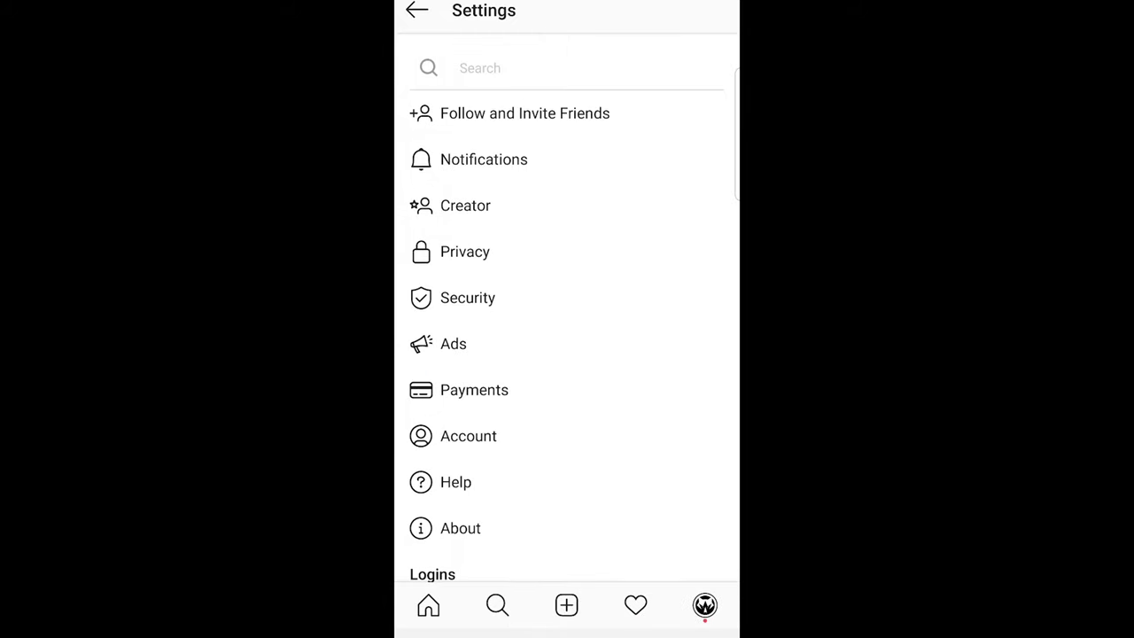
Log out of both accounts, declining Remember Login Info with Not Now.
scroll("down", 3)
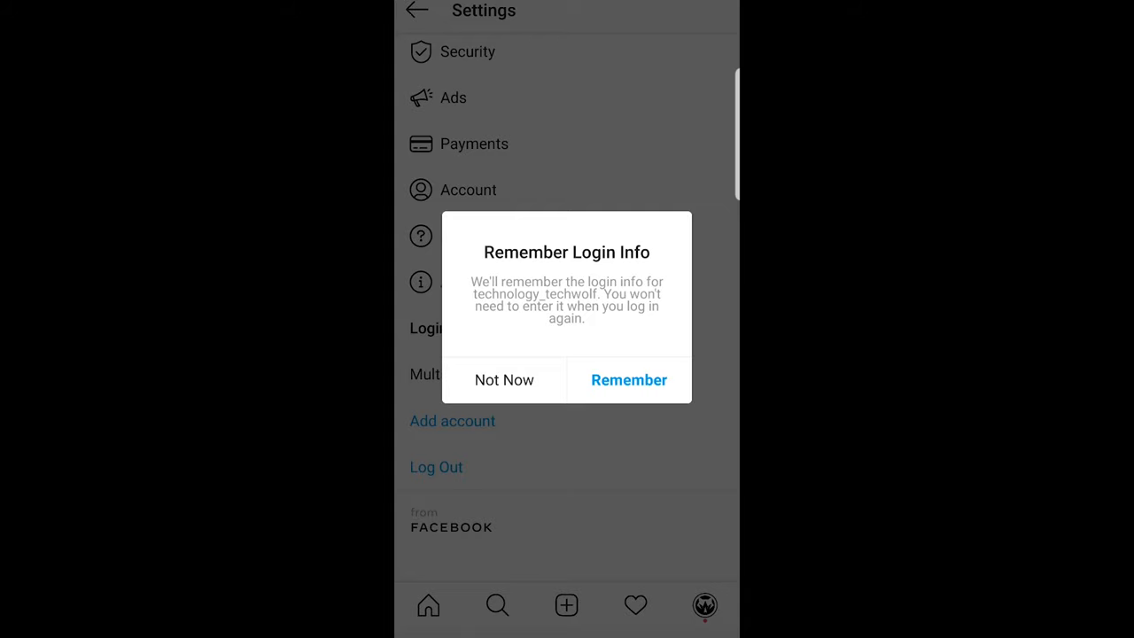
left_click(503, 379)
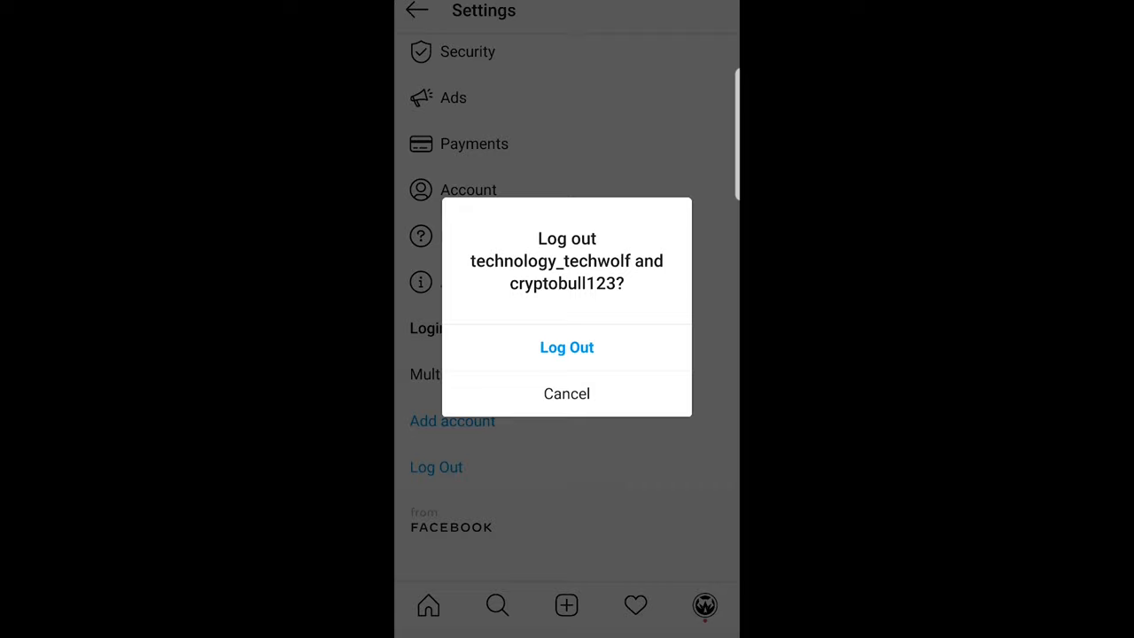
left_click(567, 345)
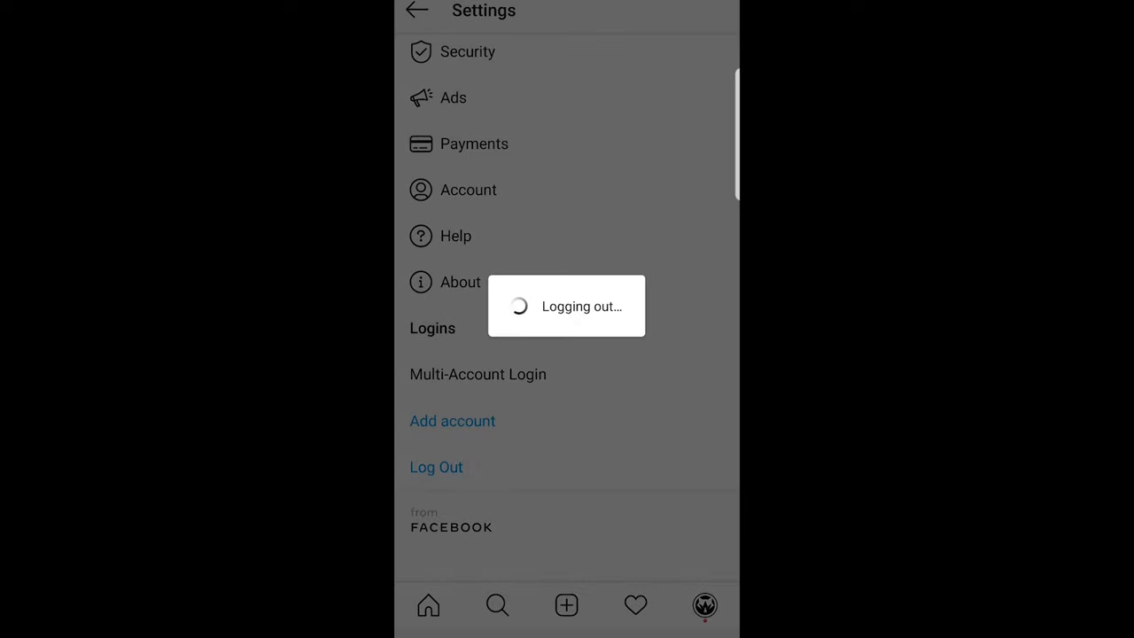